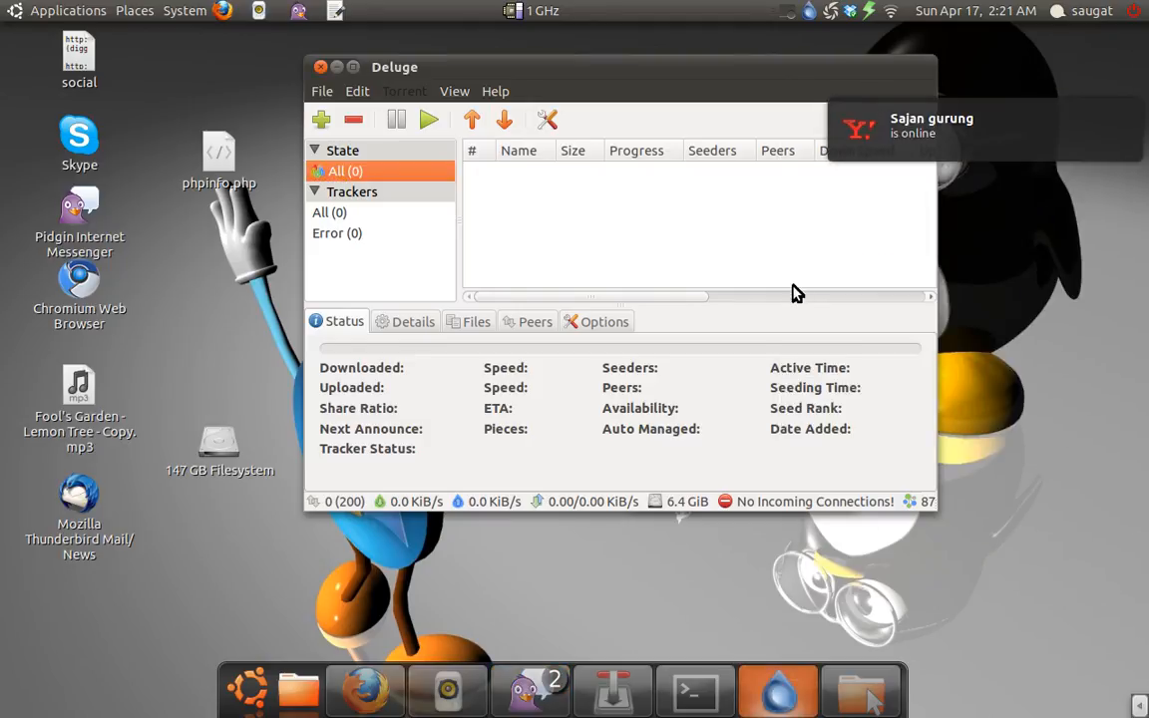
mouse_move(520, 78)
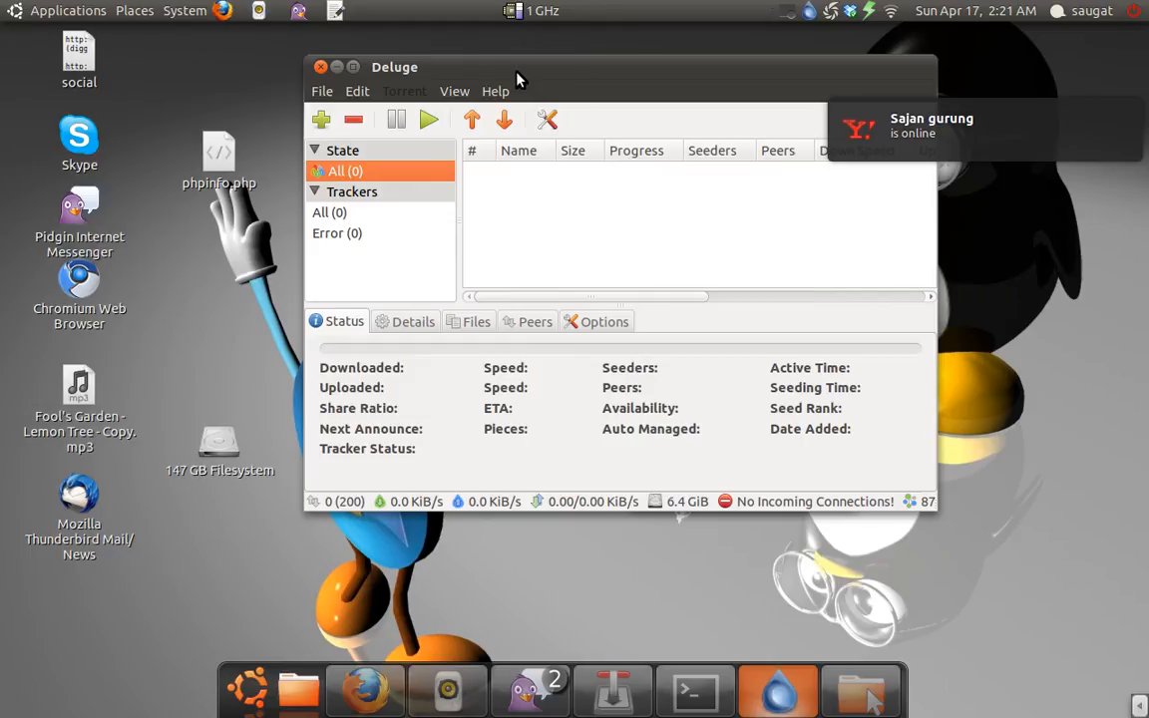
mouse_move(520, 87)
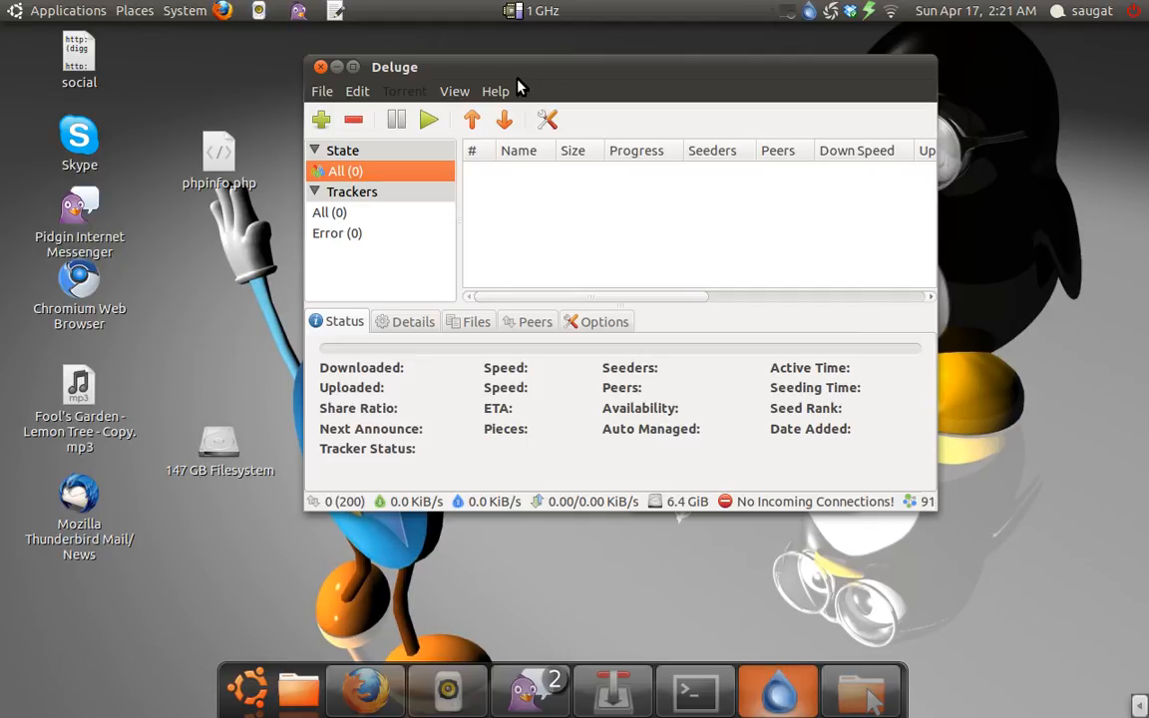
mouse_move(528, 88)
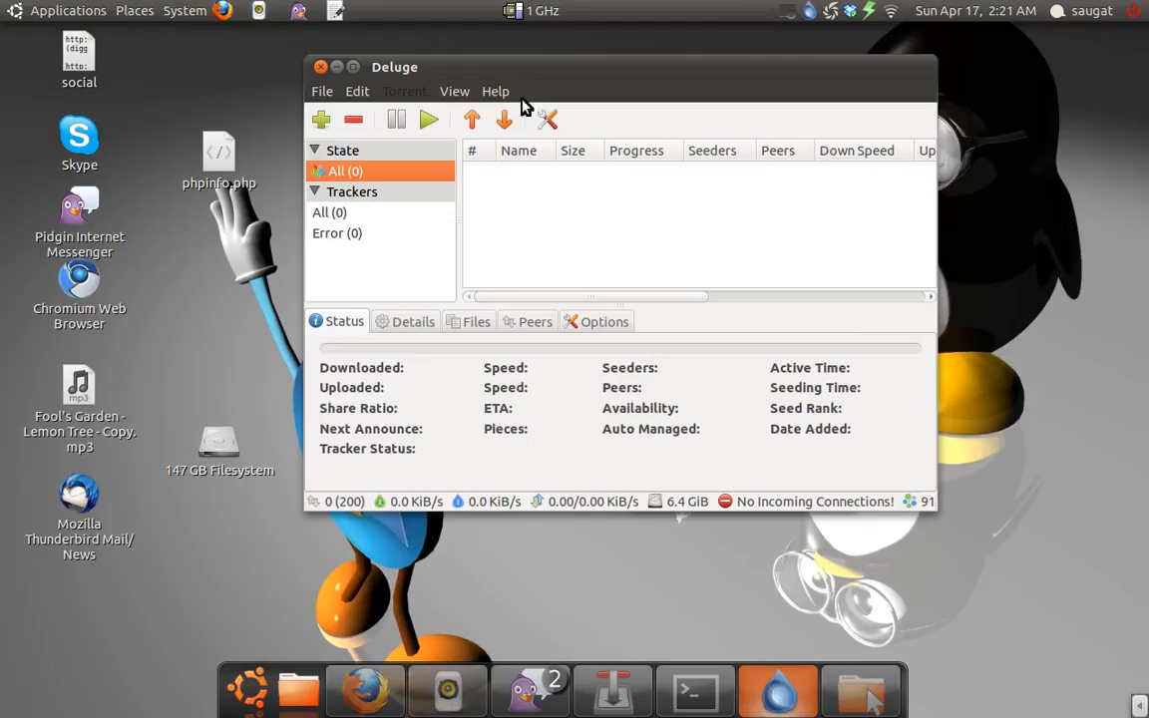
mouse_move(369, 95)
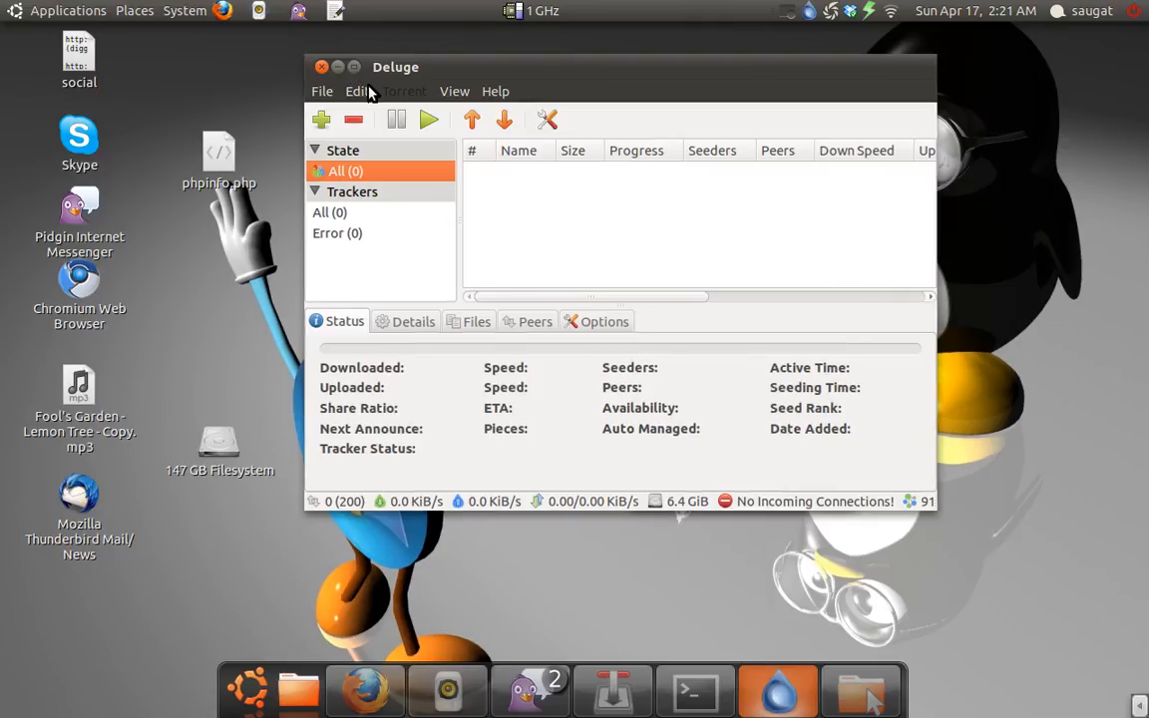
- View the torrent Details and Options tabs, then return to the Status tab
double_click(395, 66)
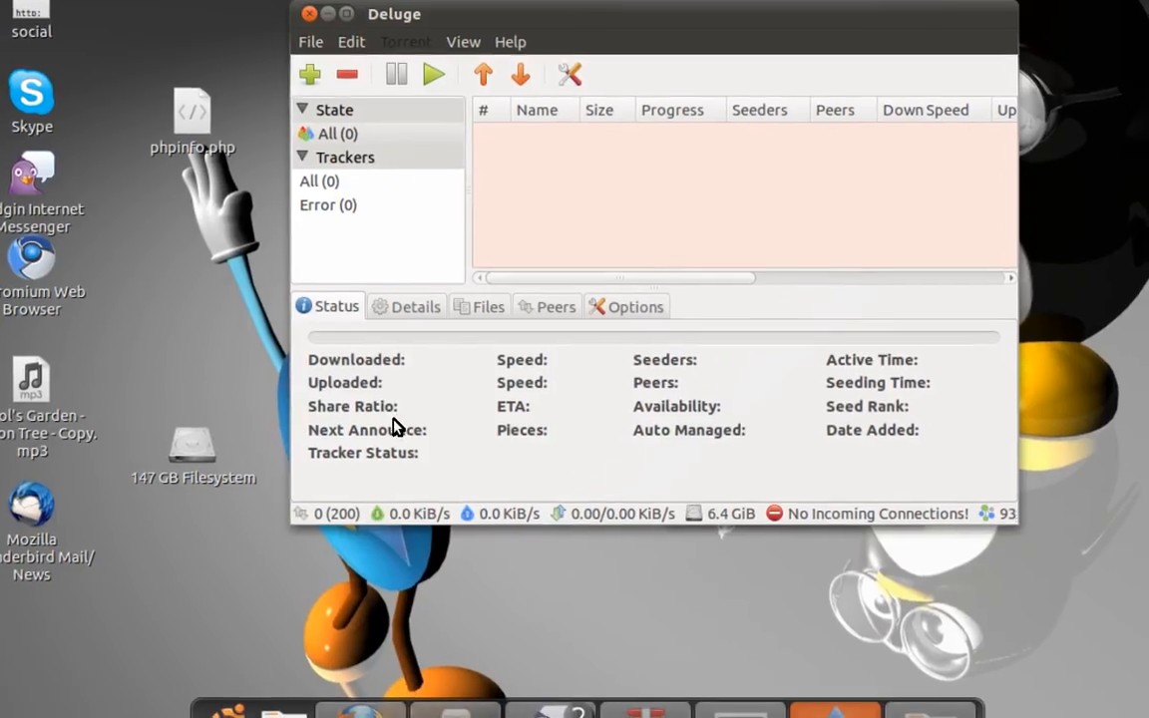
left_click(406, 306)
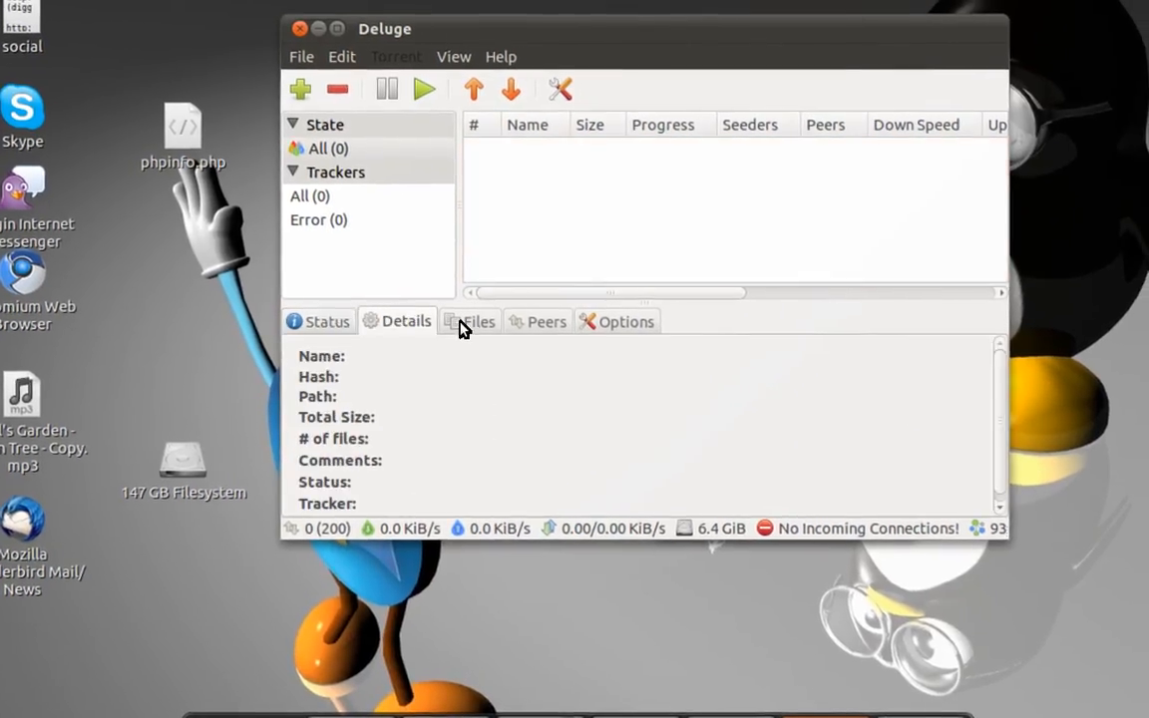
left_click(647, 322)
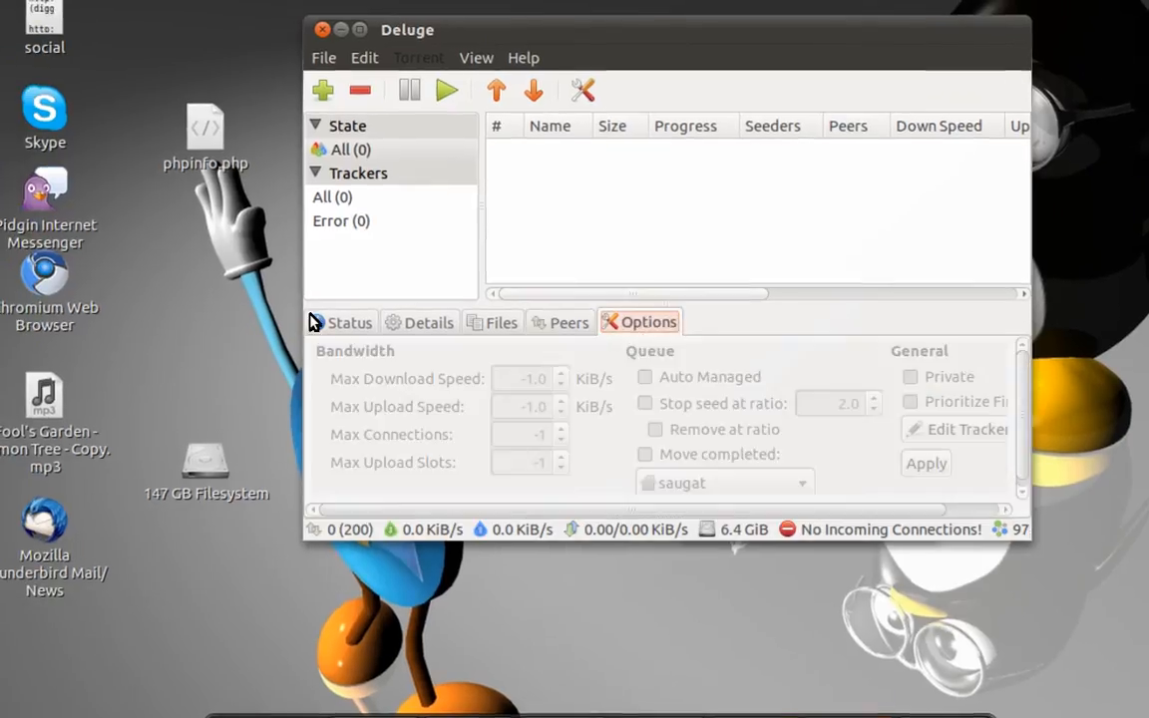
left_click(343, 320)
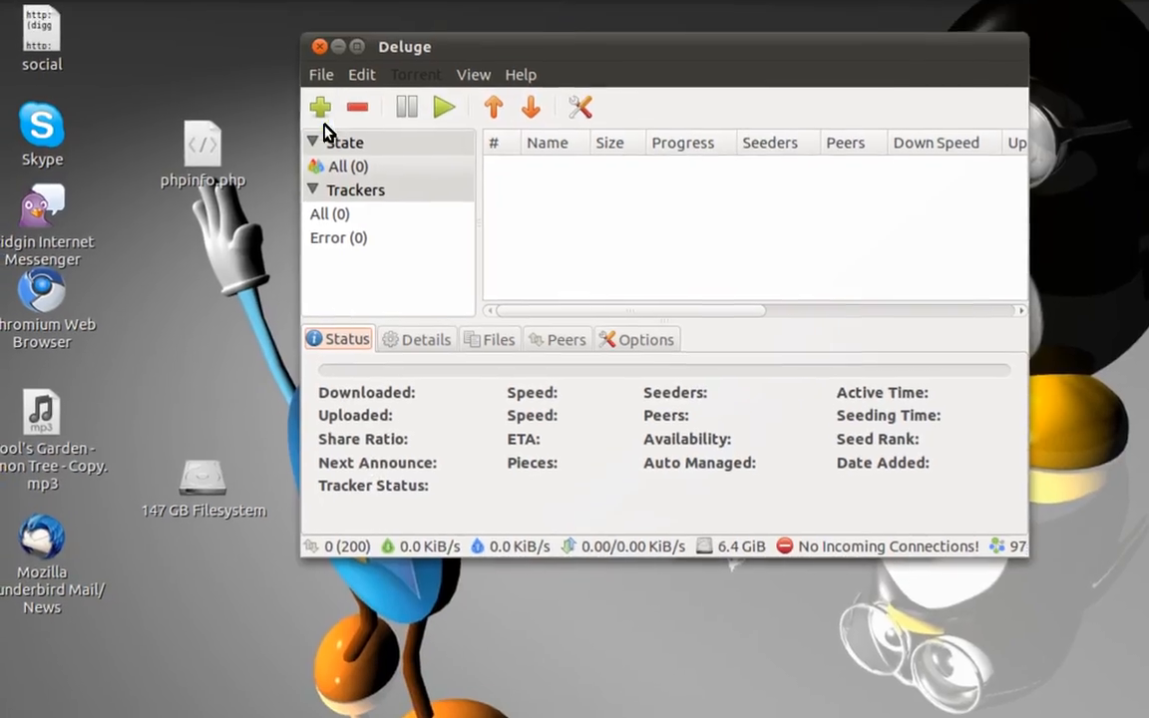
- Preview the Add Torrents dialog's options, cancel it, collapse Trackers, and open Preferences
left_click(319, 106)
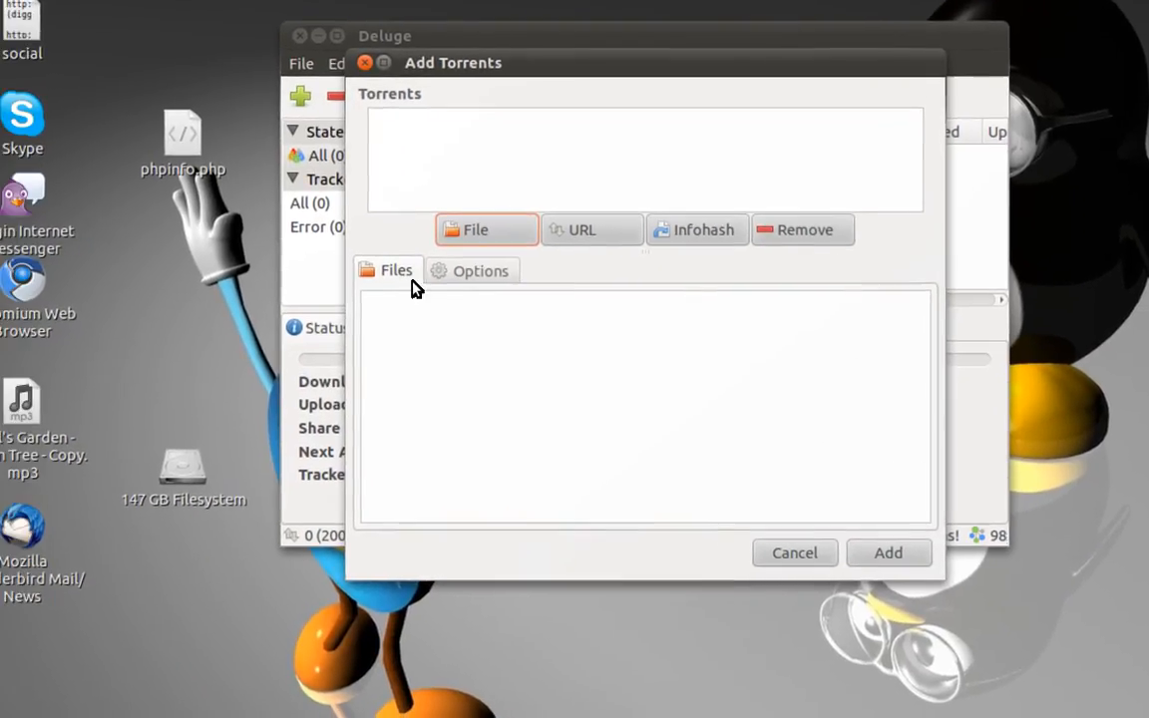
left_click(472, 271)
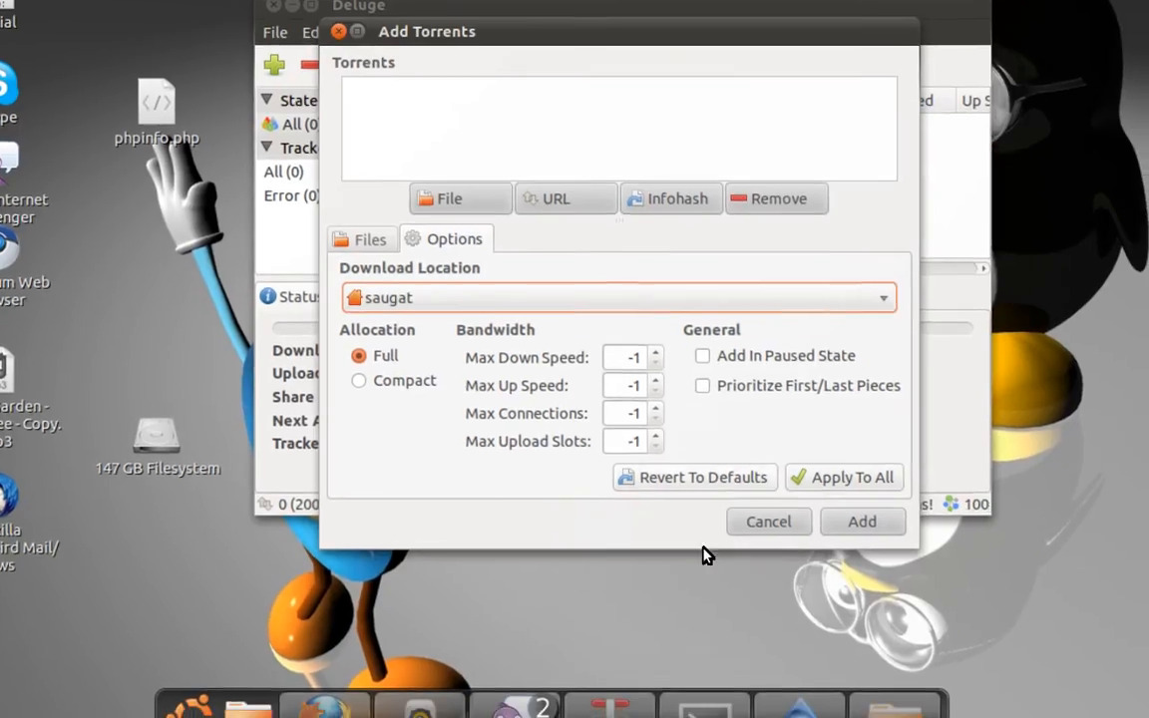
left_click(769, 521)
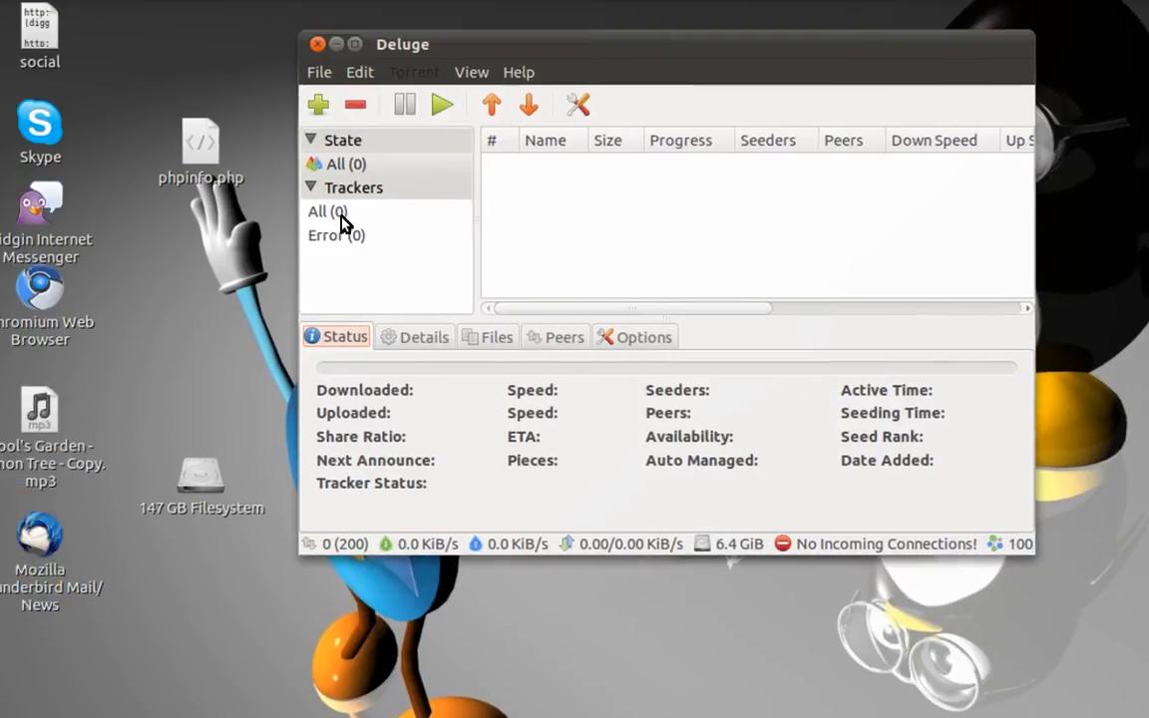
left_click(309, 187)
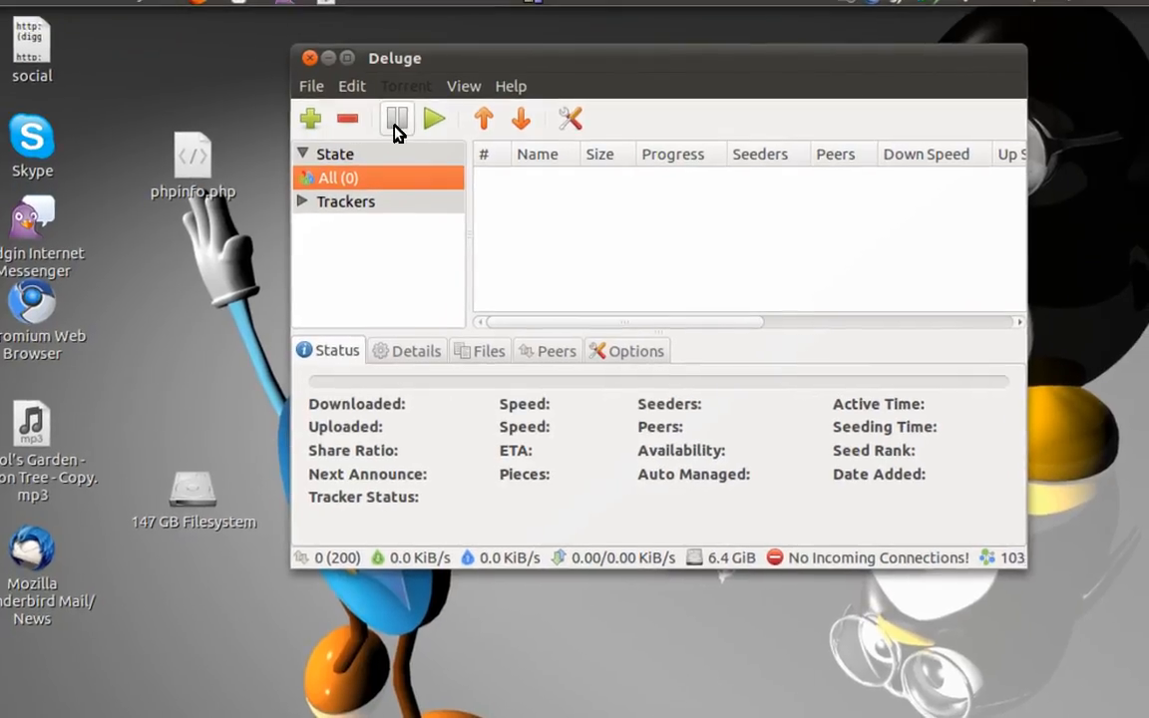
mouse_move(431, 120)
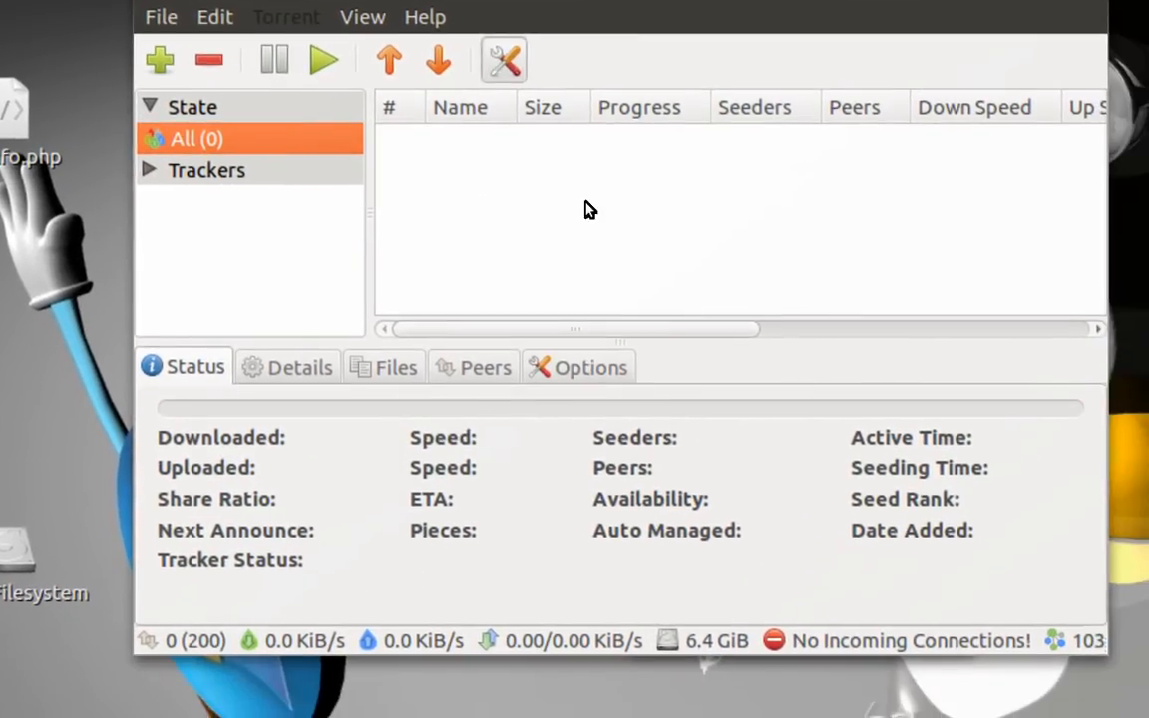
left_click(503, 60)
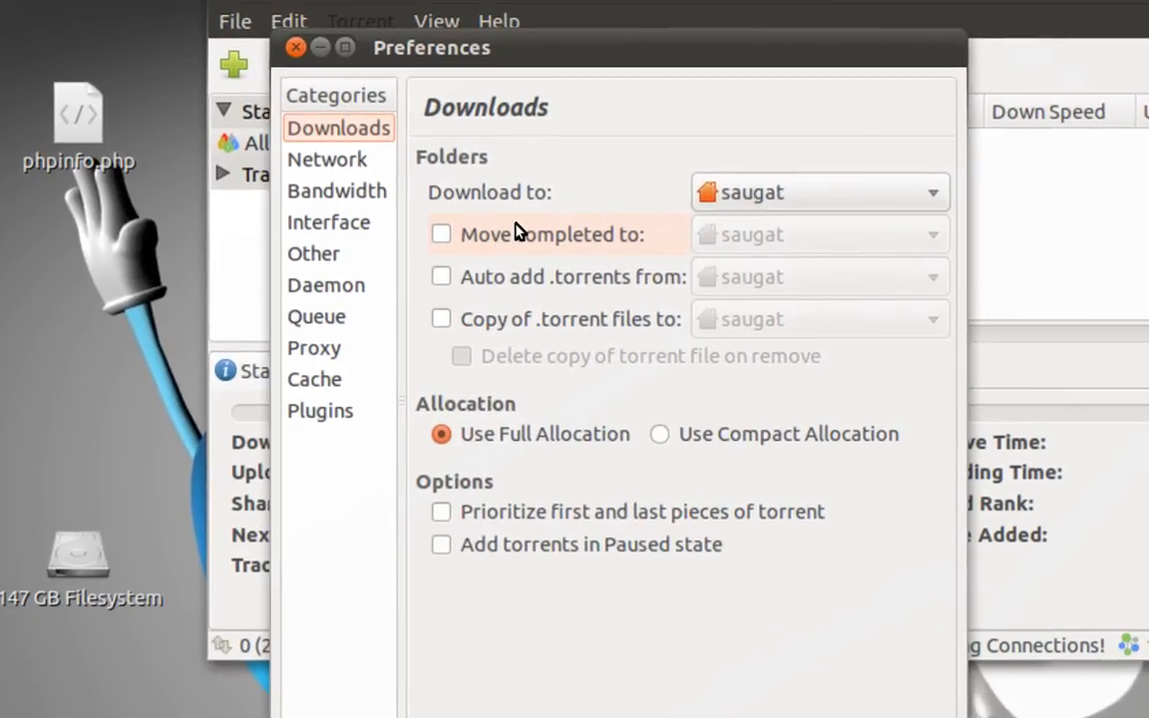
- Check the Download to folder choices without changing them, then view Network settings
left_click(818, 192)
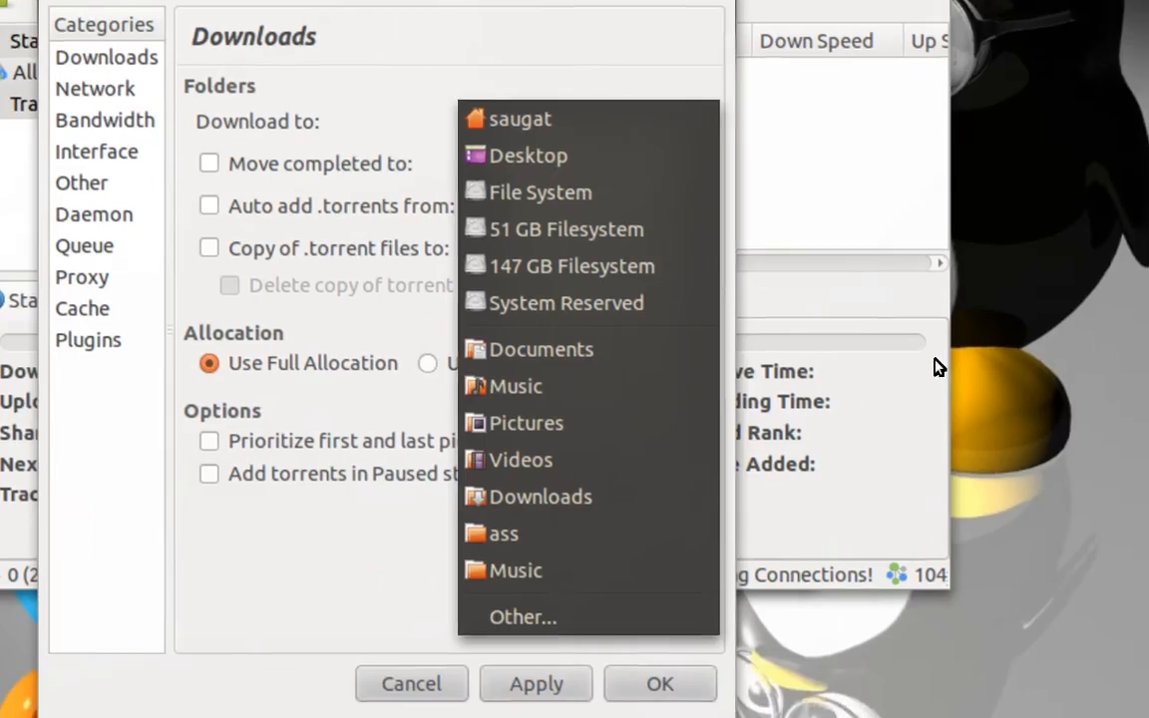
left_click(517, 118)
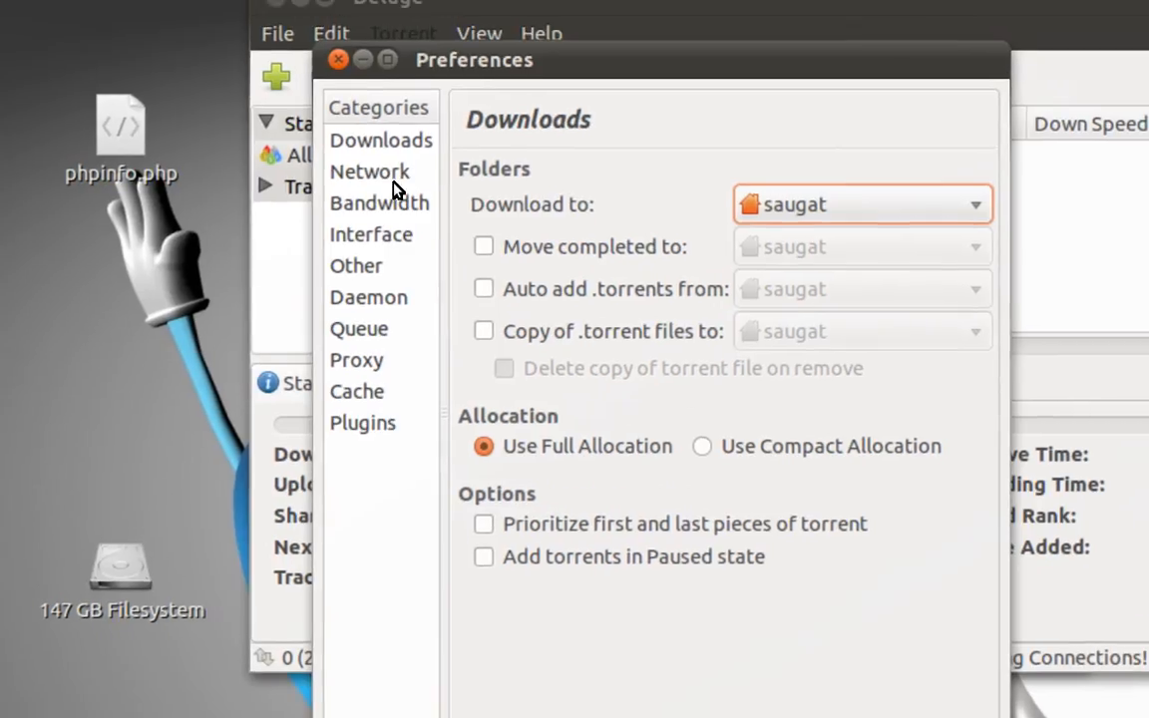
left_click(370, 172)
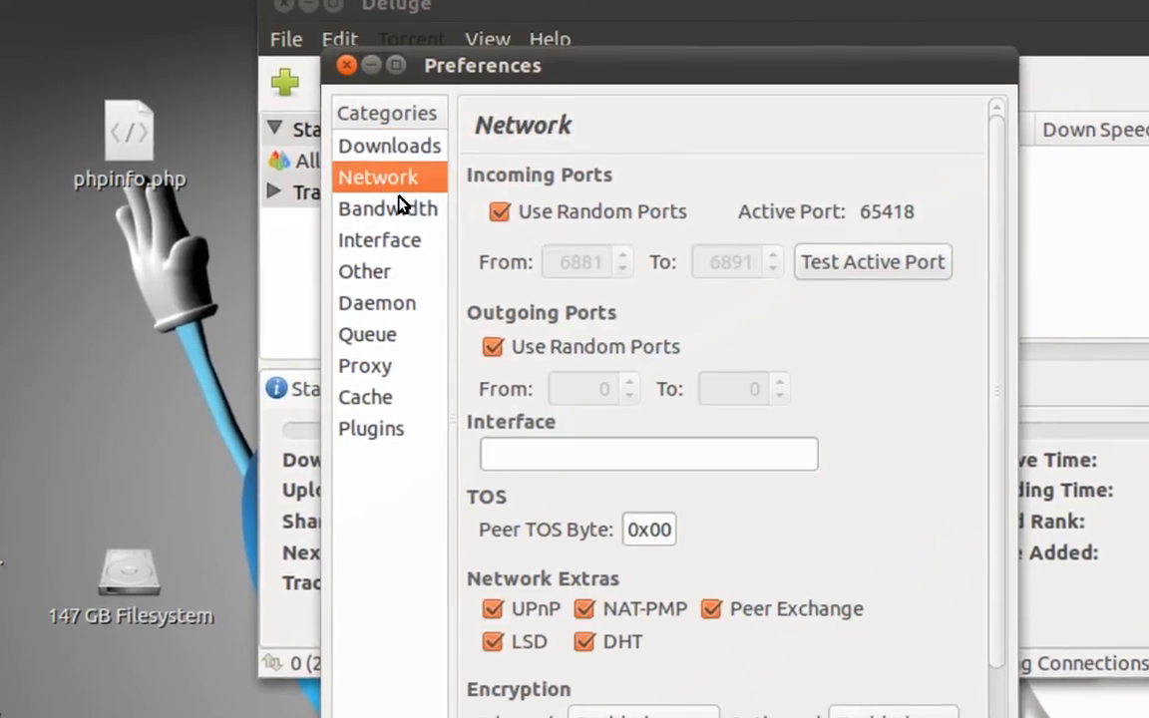
mouse_move(515, 213)
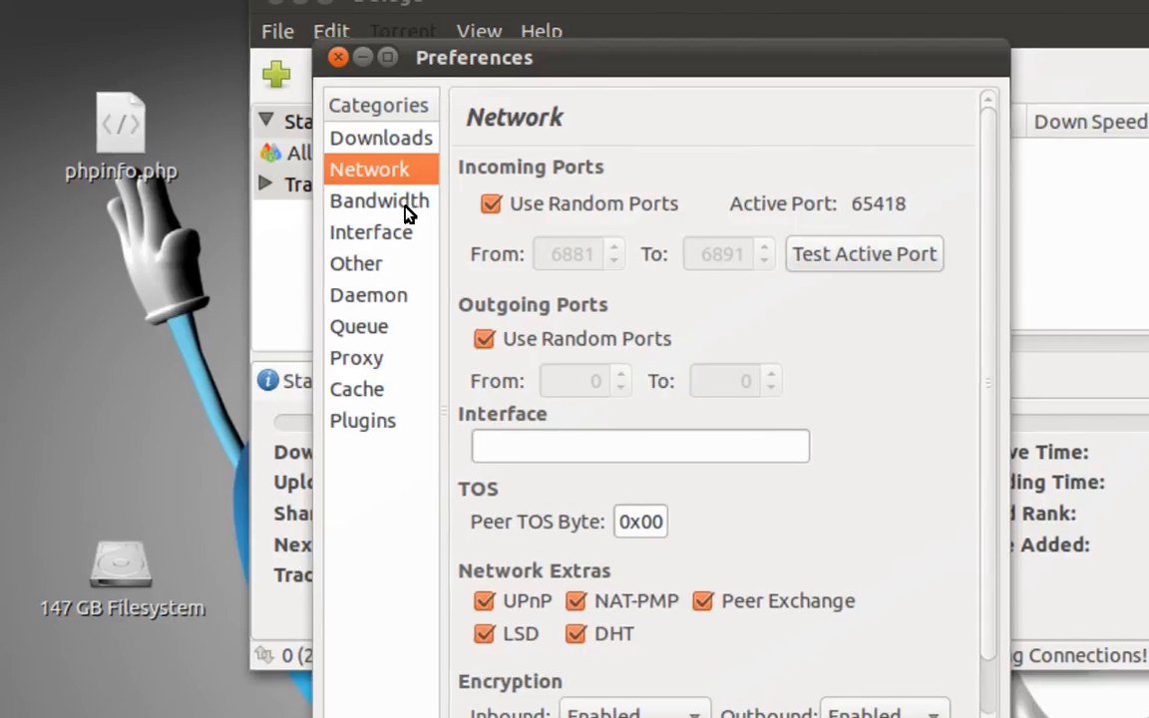
- Review the Bandwidth limits, then switch to the Interface category
left_click(380, 201)
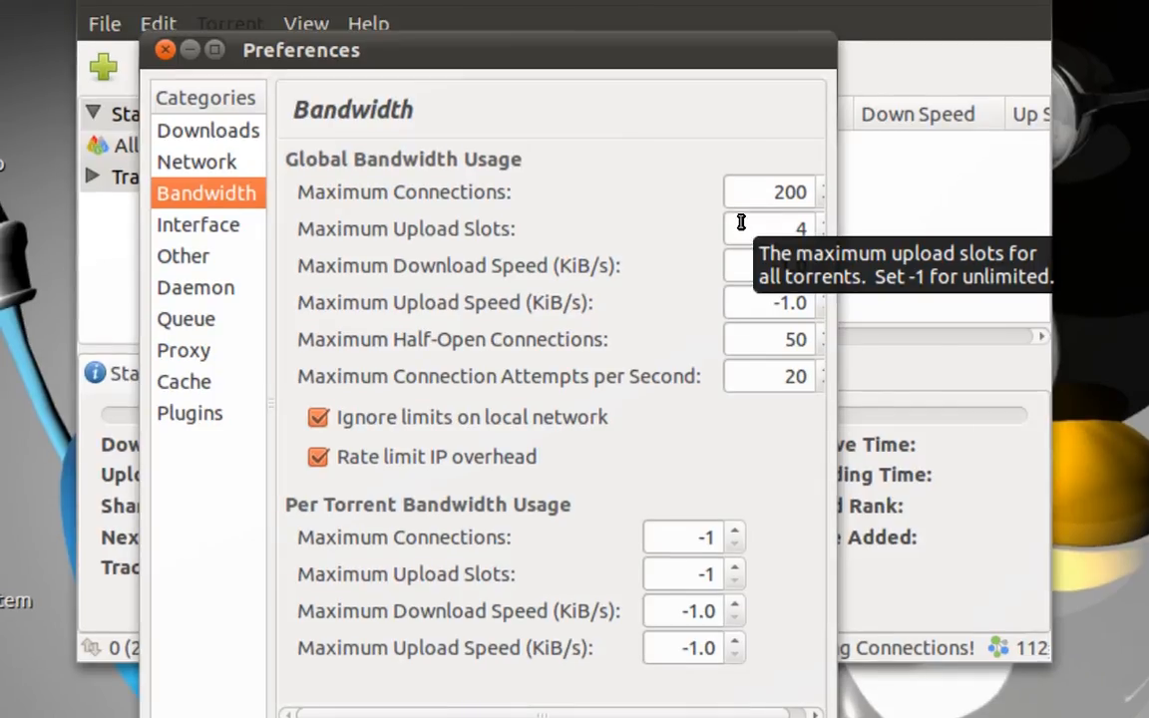
left_click(197, 225)
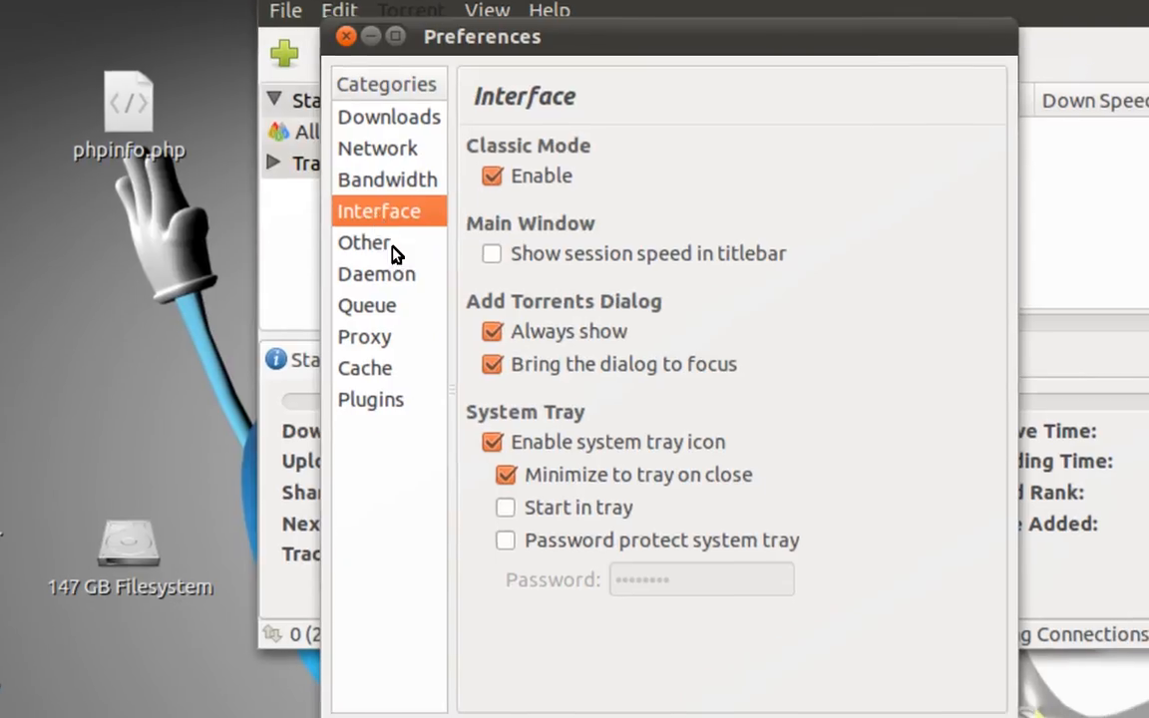
- Browse the Other and Daemon preference categories
left_click(365, 242)
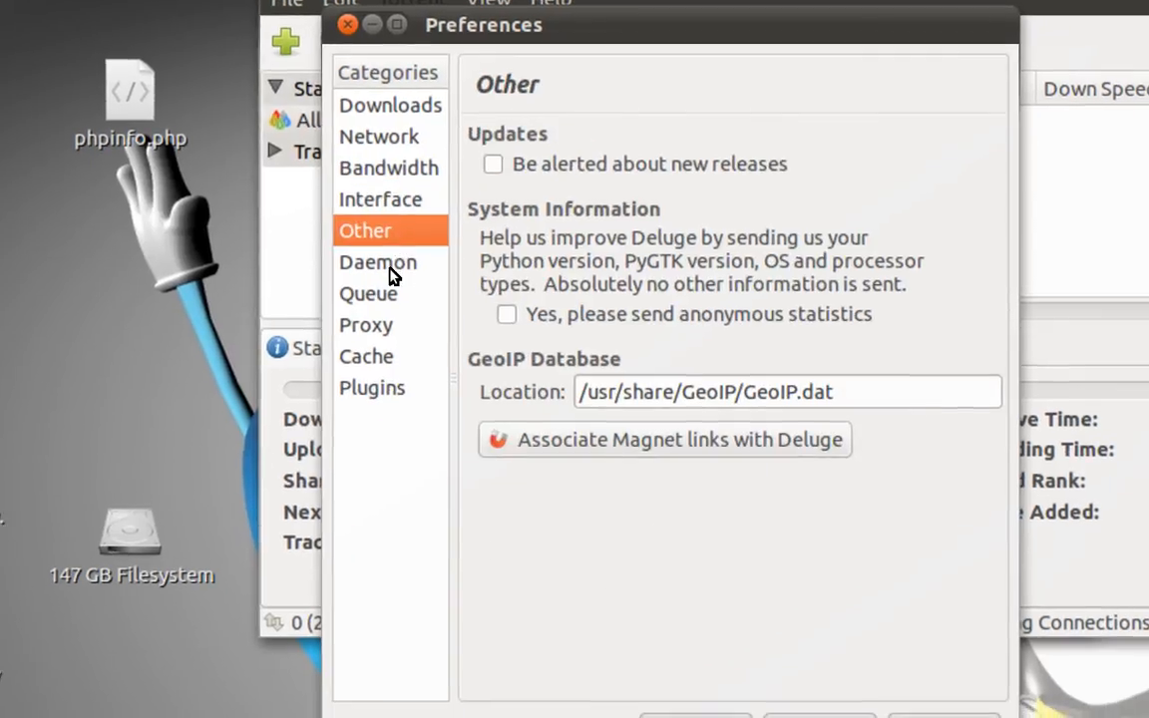
left_click(373, 387)
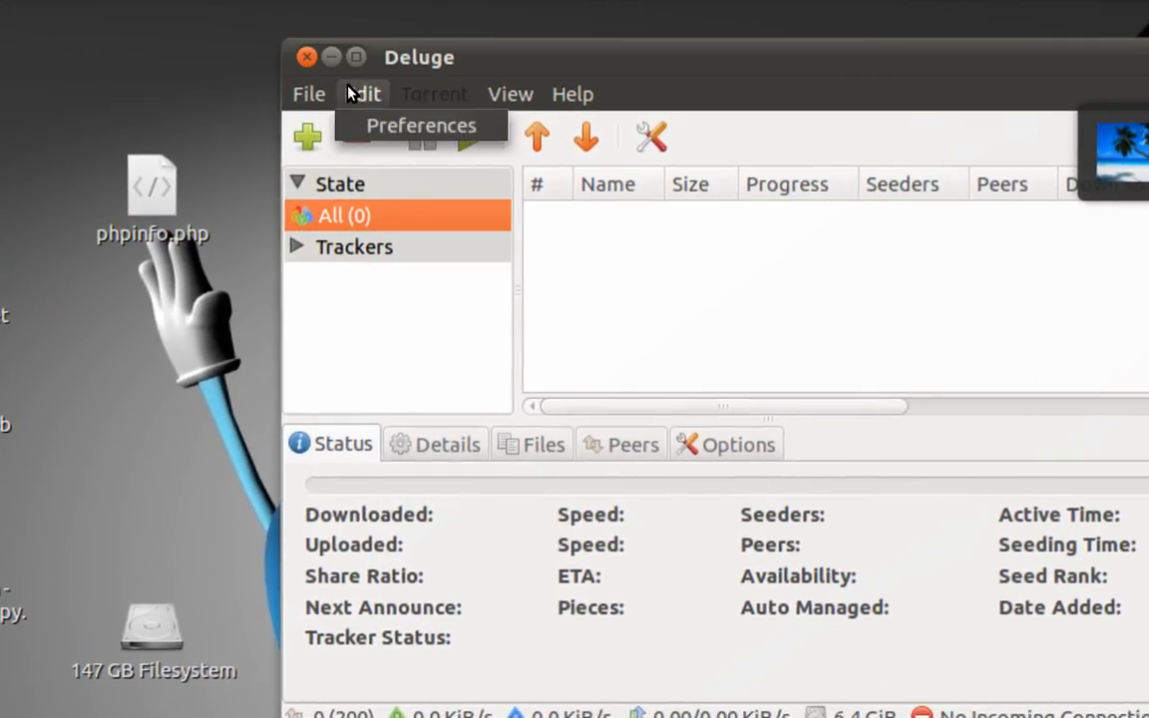
- Dismiss the Edit menu, browse View's Tabs and Sidebar options, then show Help
left_click(421, 125)
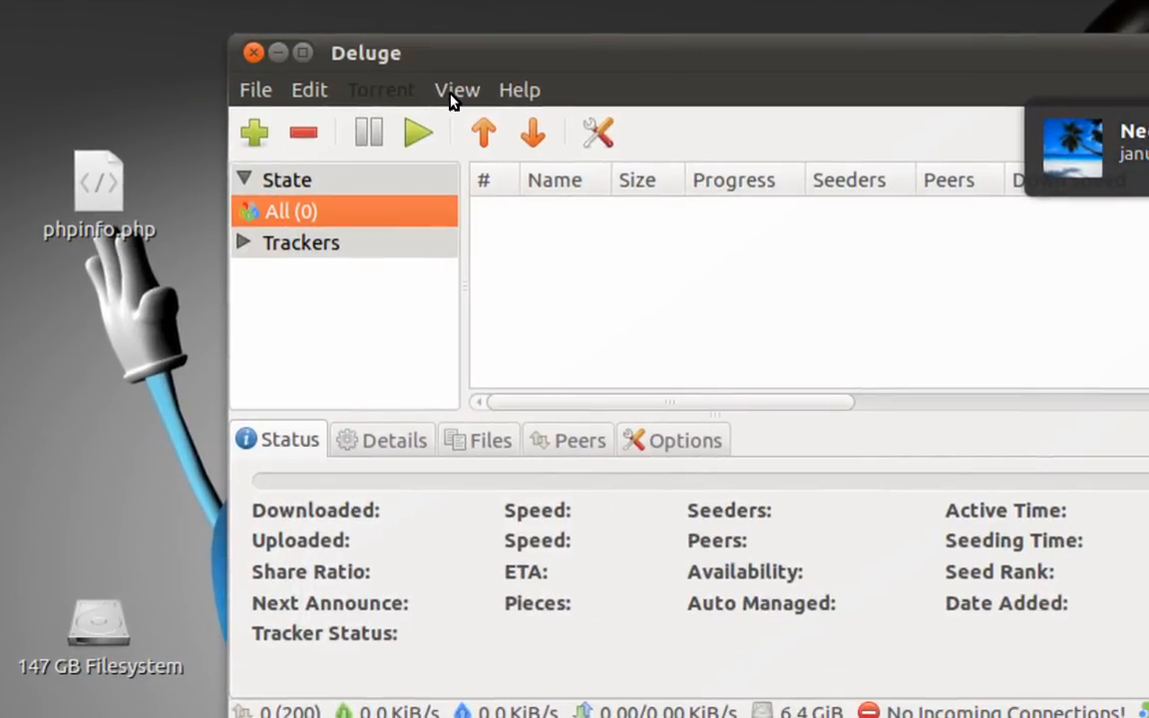
left_click(456, 90)
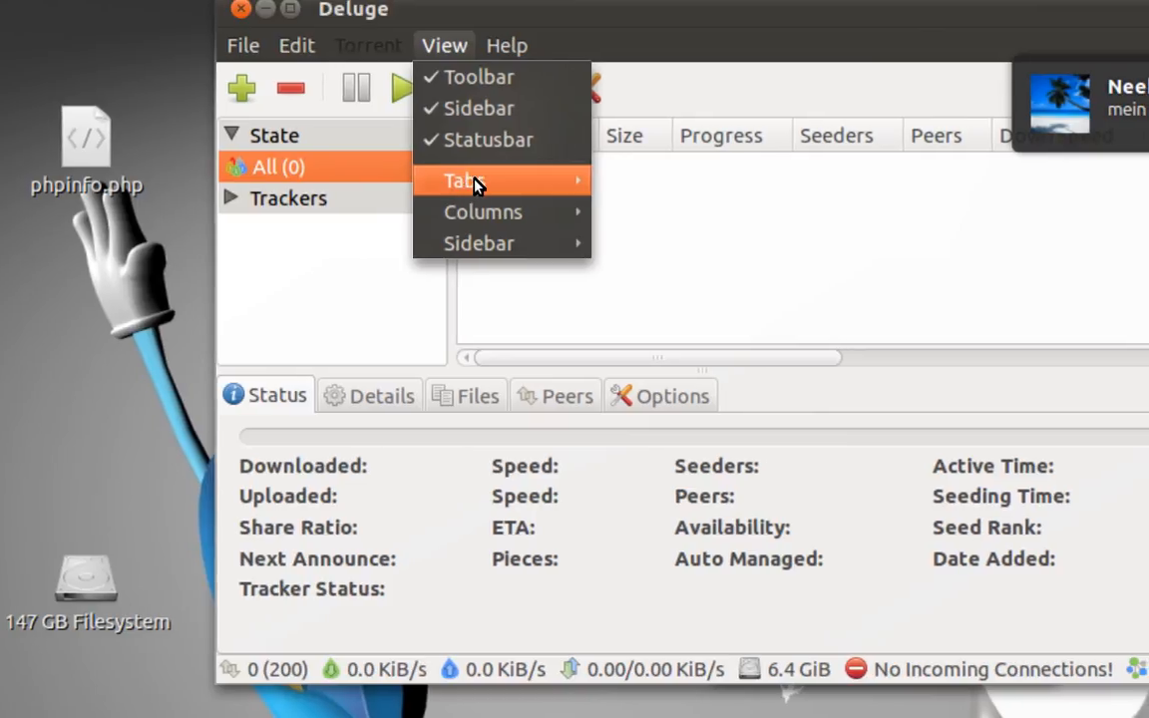
left_click(462, 180)
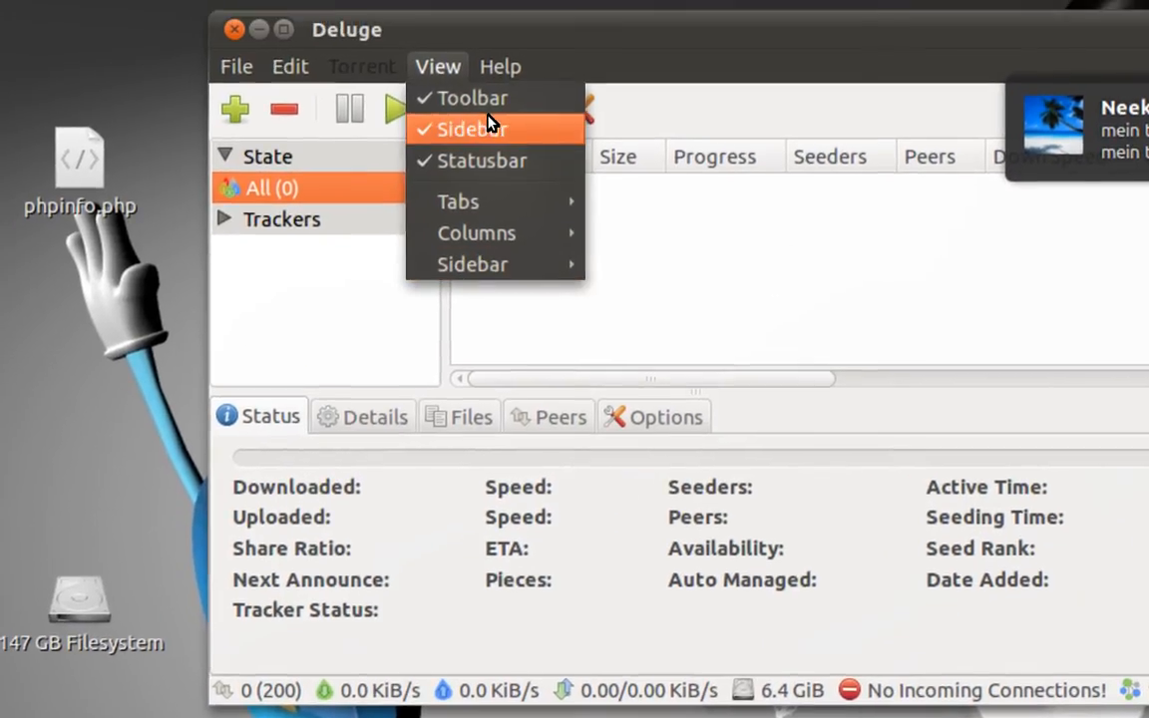
left_click(490, 82)
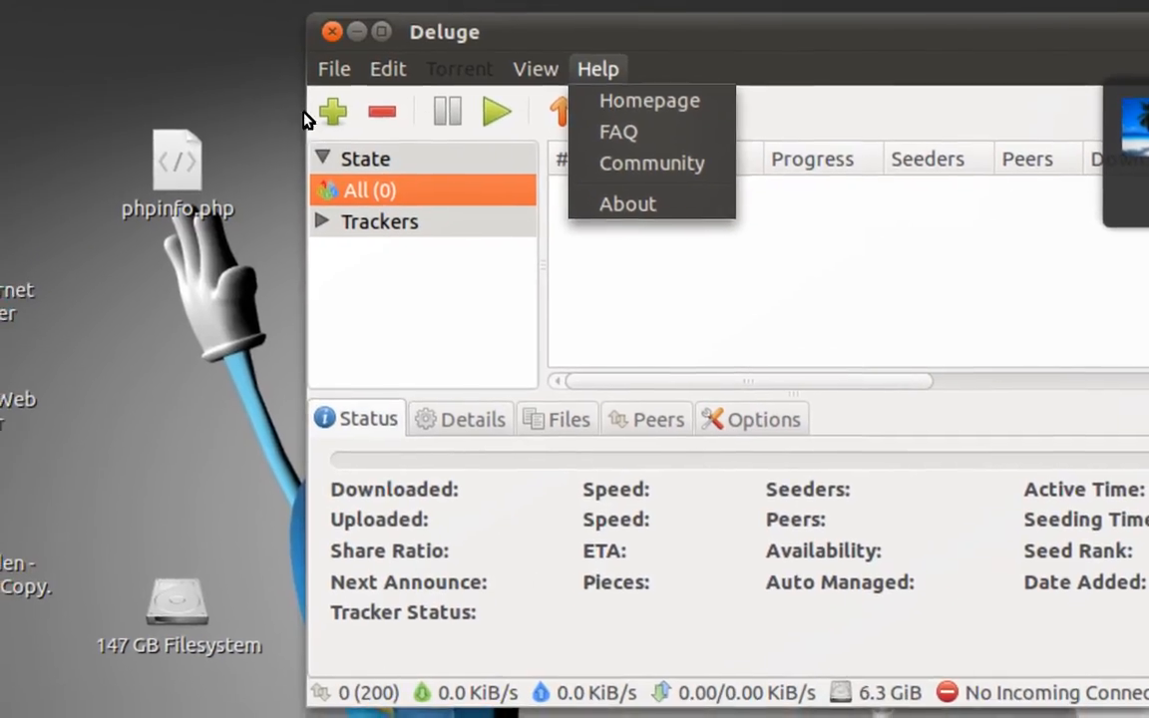
- Dismiss Help, open Create Torrent and cancel it, then show the File menu
left_click(325, 91)
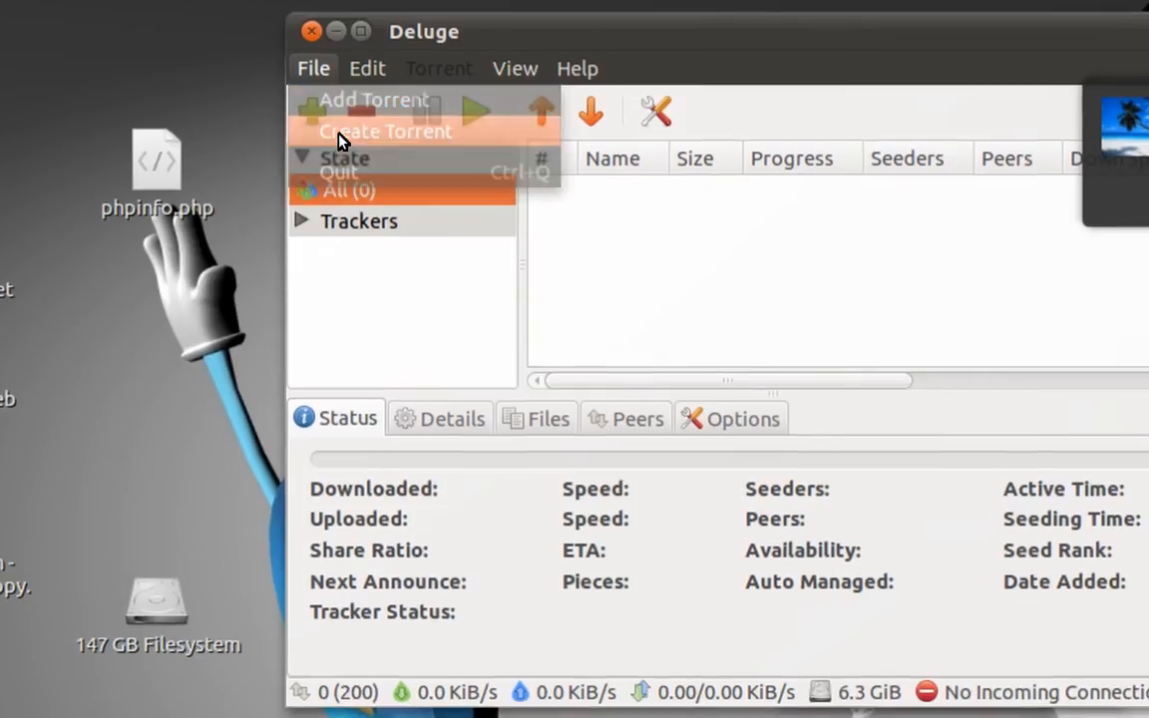
left_click(389, 131)
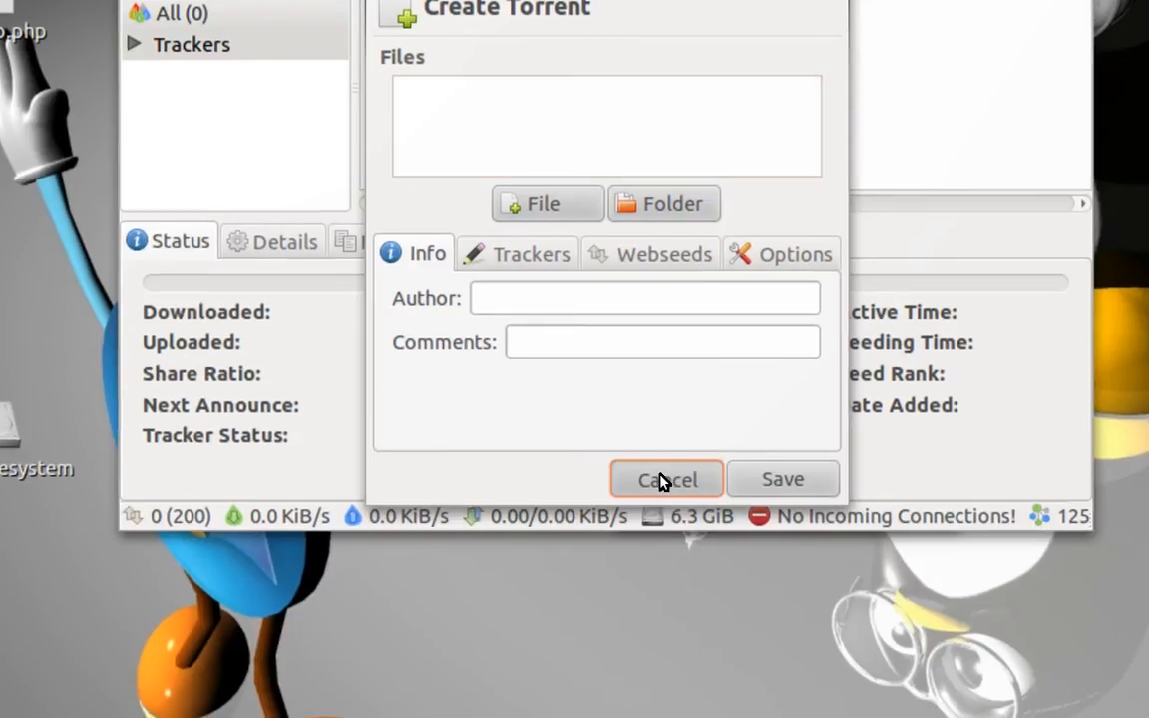
left_click(667, 478)
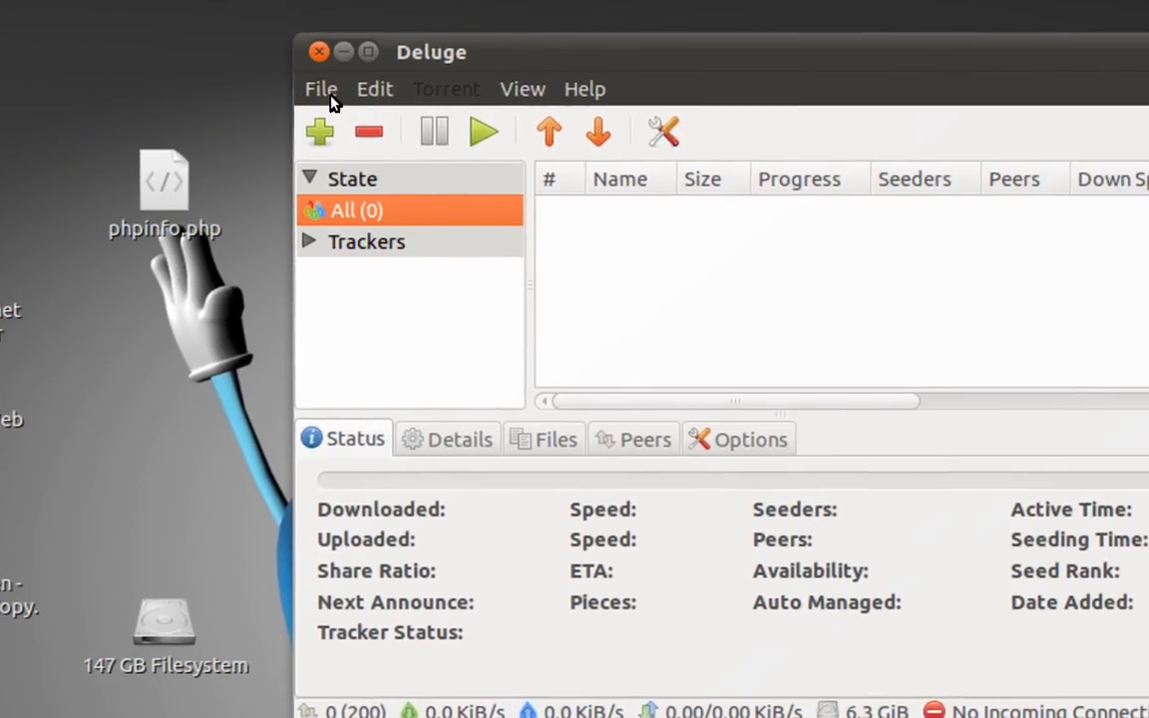
left_click(321, 89)
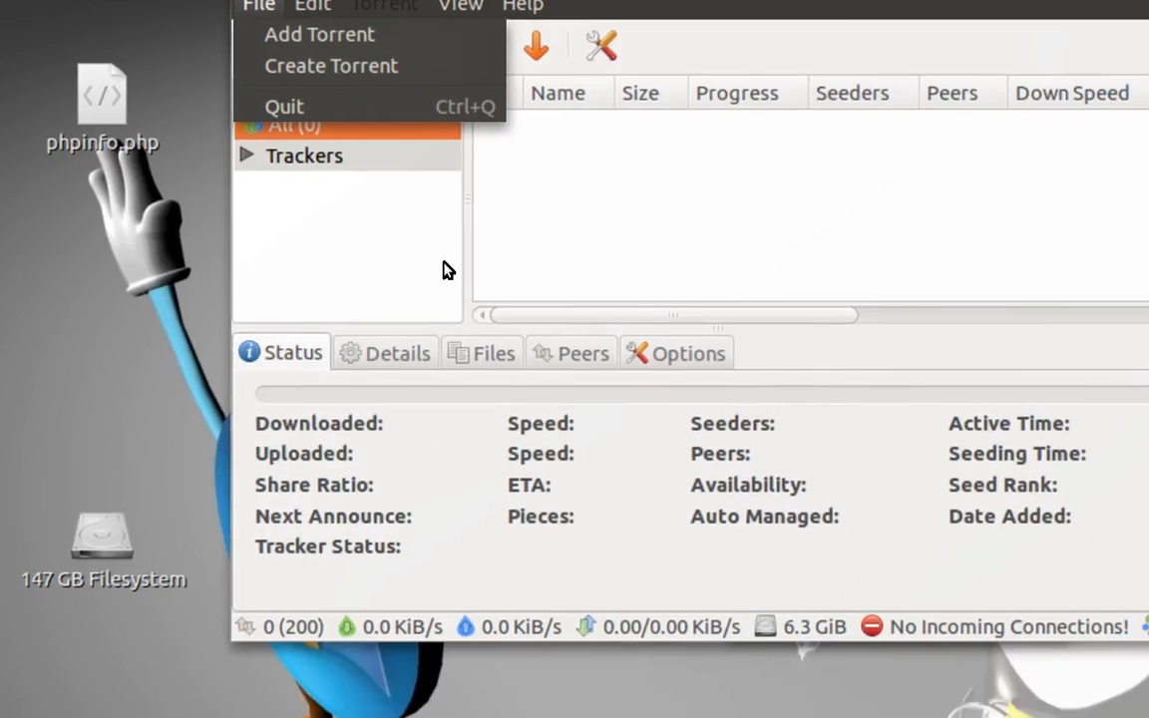